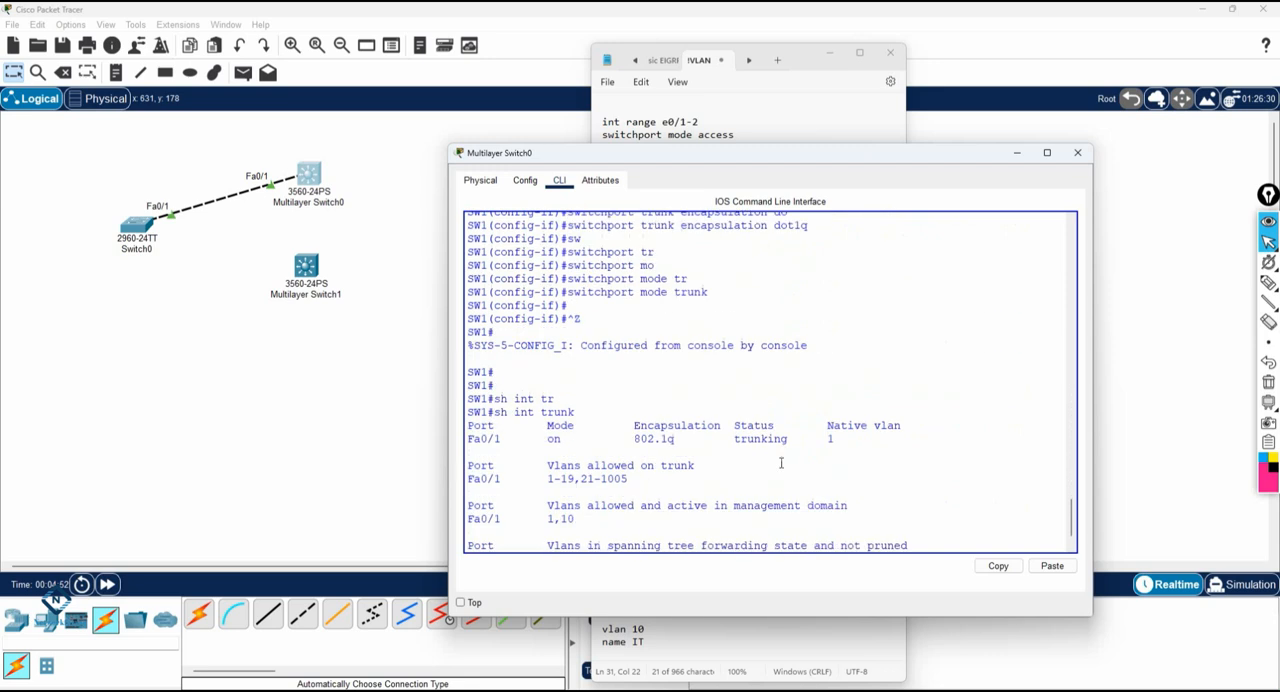
# - On interface Fa0/1 set switchport trunk allowed vlan 20 and verify with show interfaces trunk
pyautogui.scroll(-3)
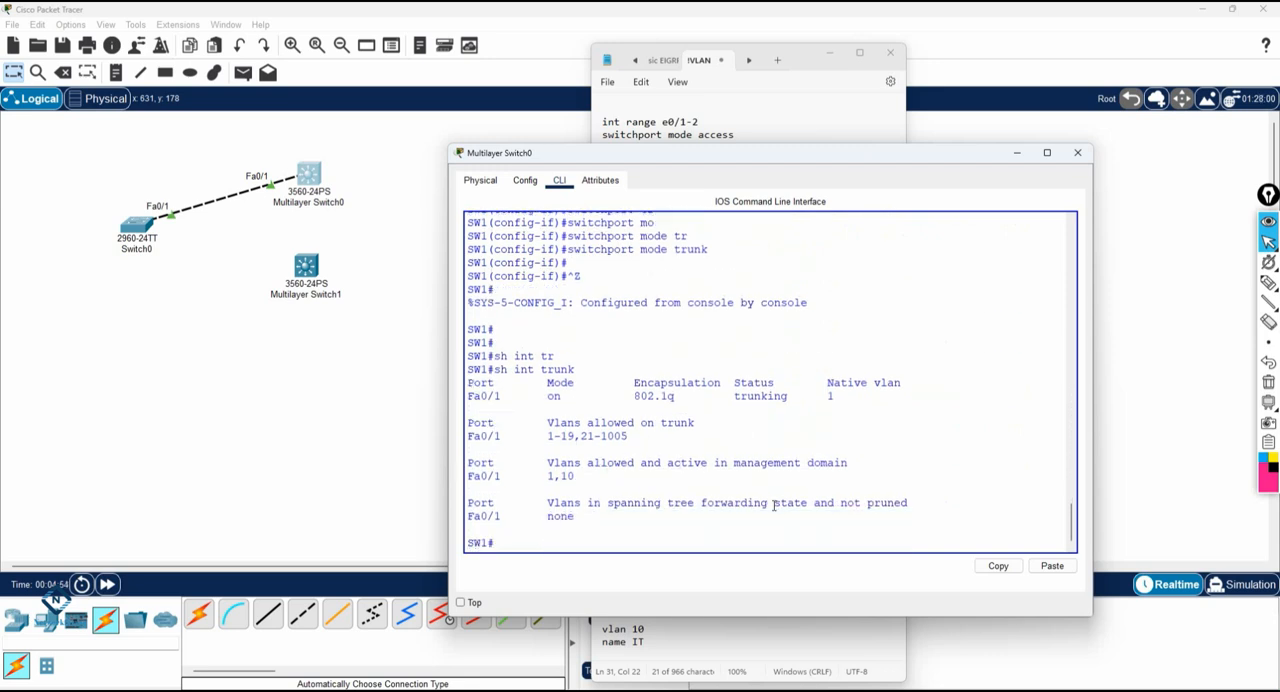
pyautogui.write('config t')
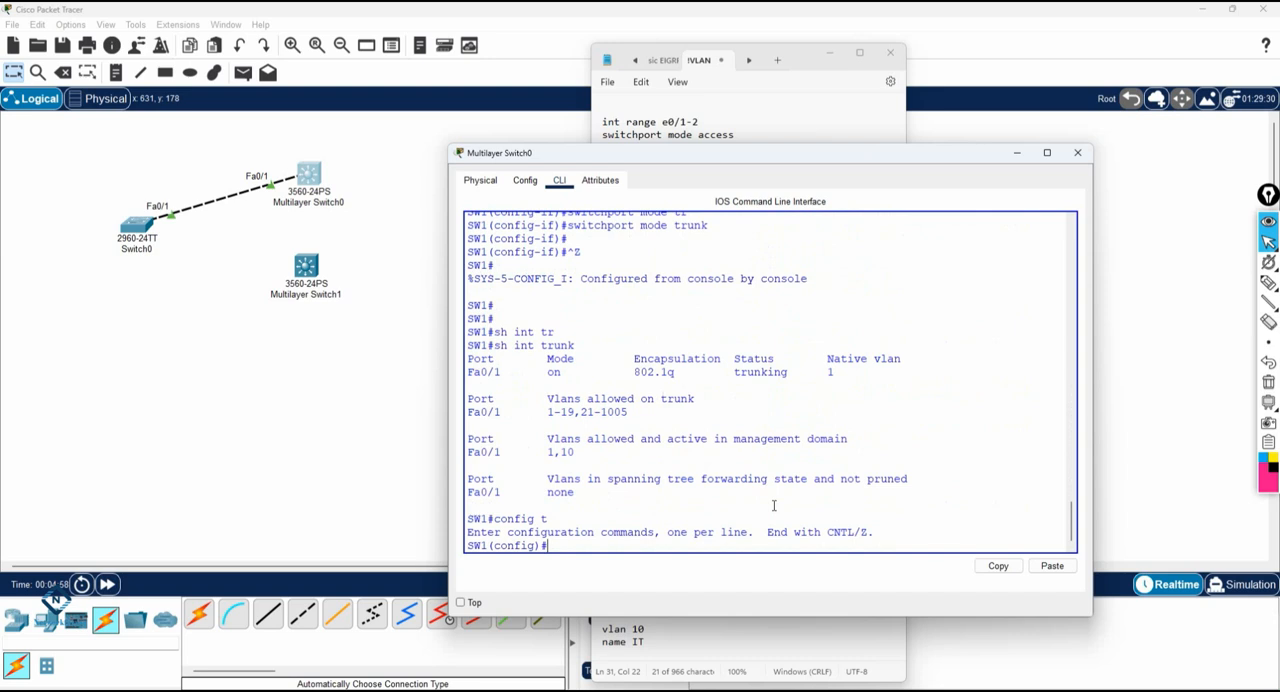
pyautogui.write('int f0/1')
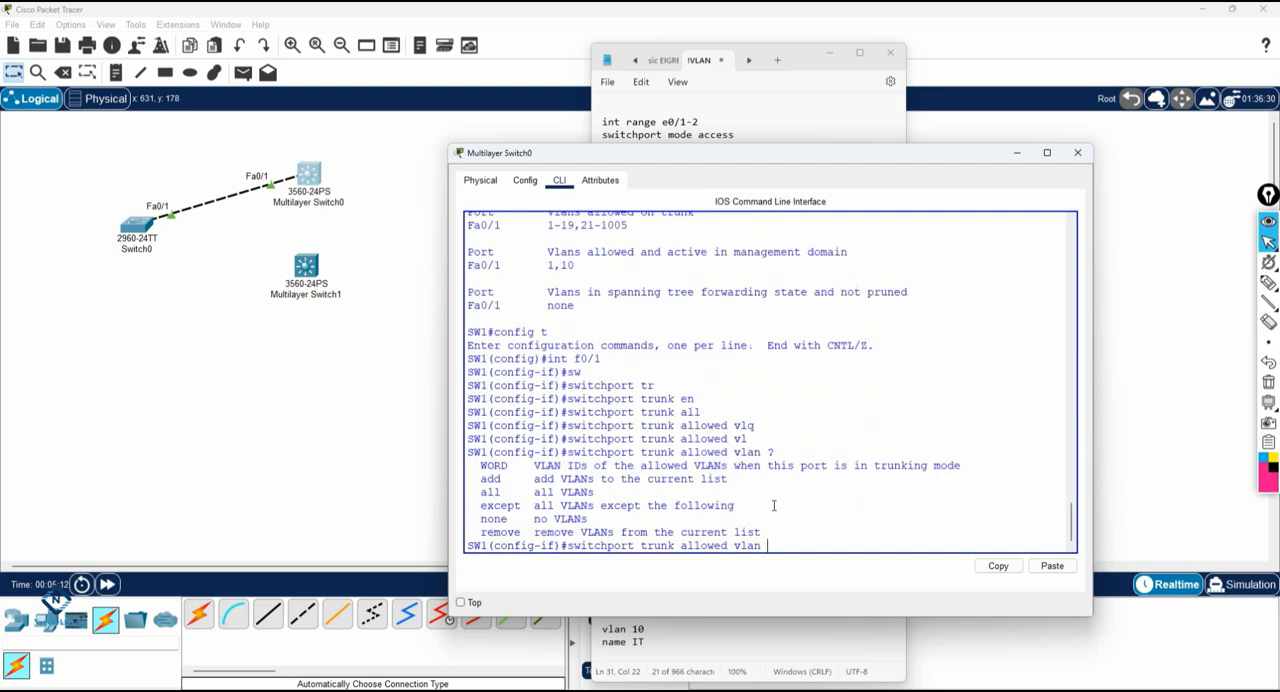
pyautogui.write('20')
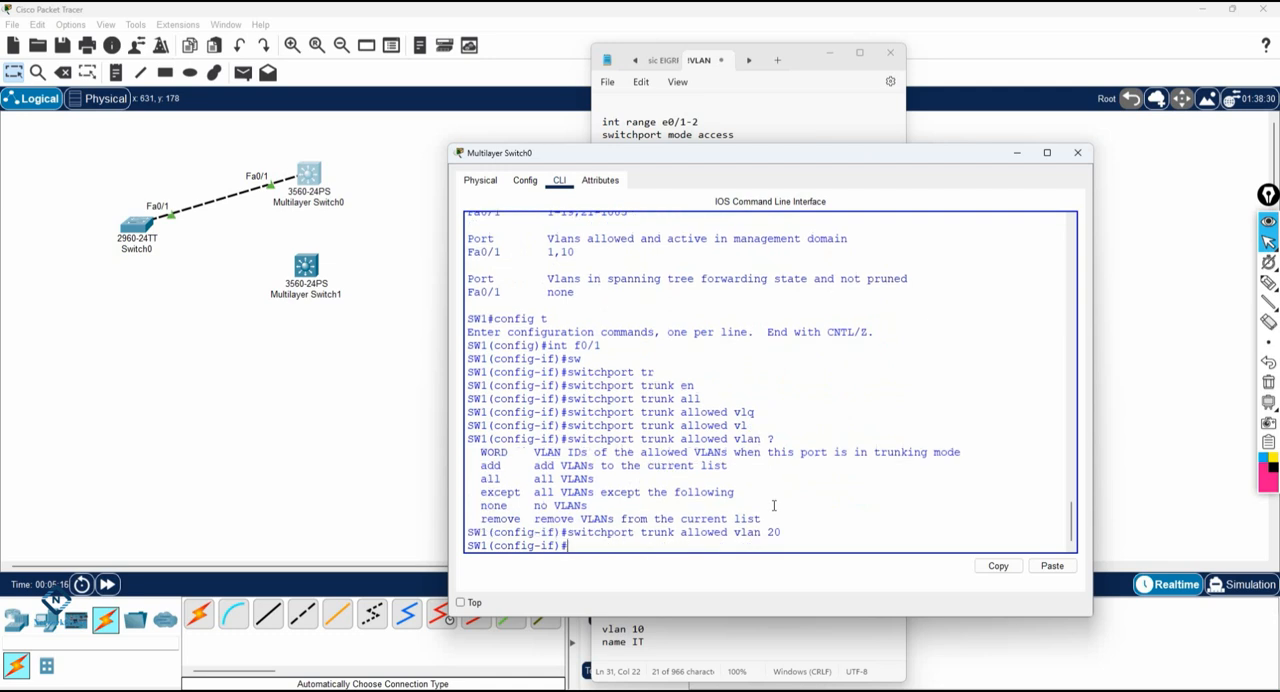
pyautogui.write('do sh int tr')
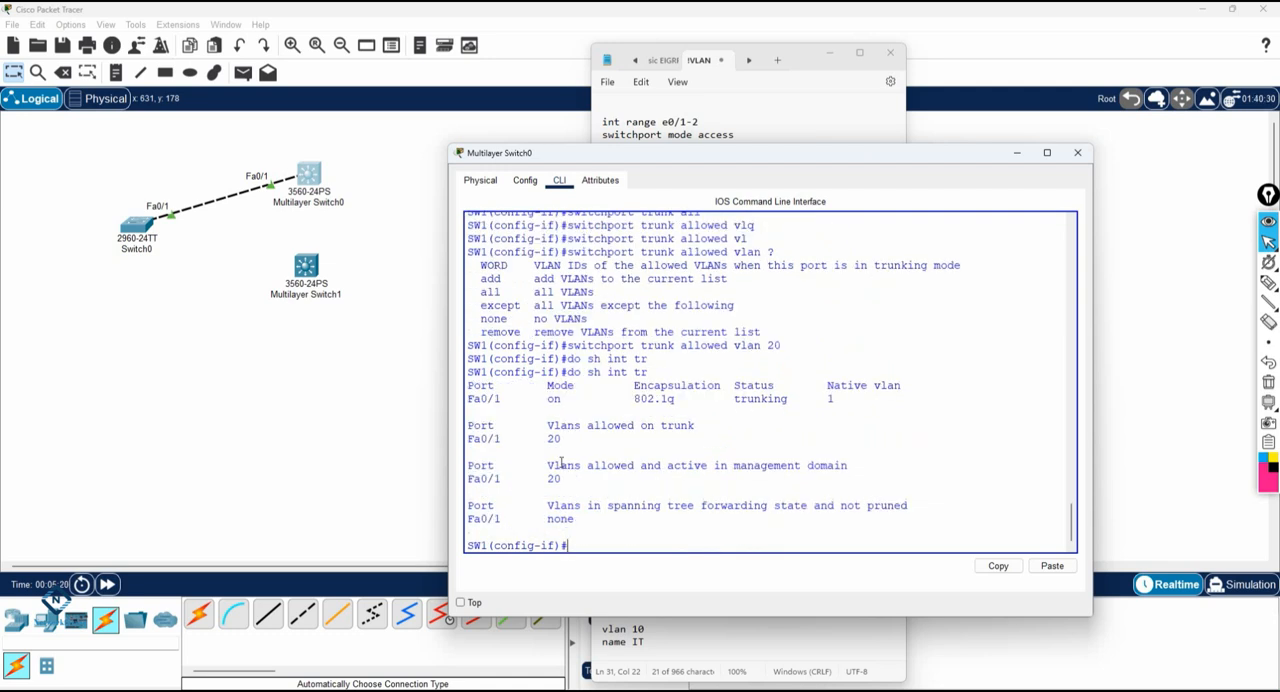
pyautogui.doubleClick(552, 438)
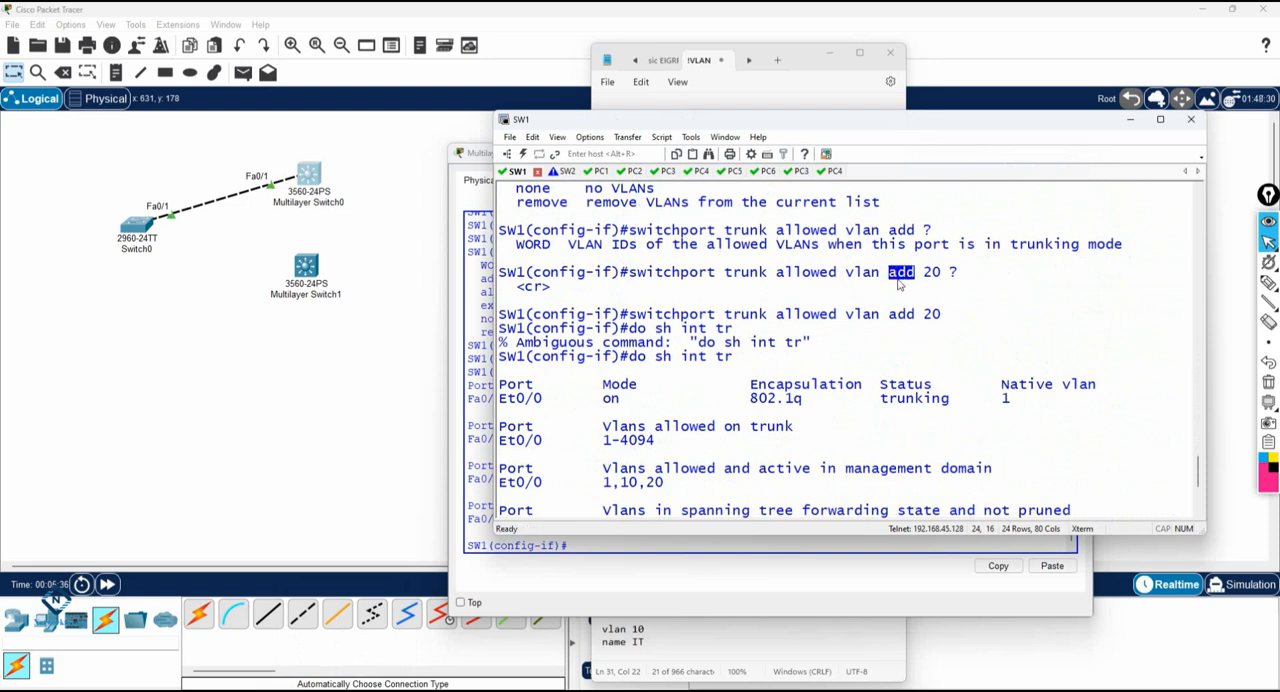
pyautogui.moveTo(1120, 136)
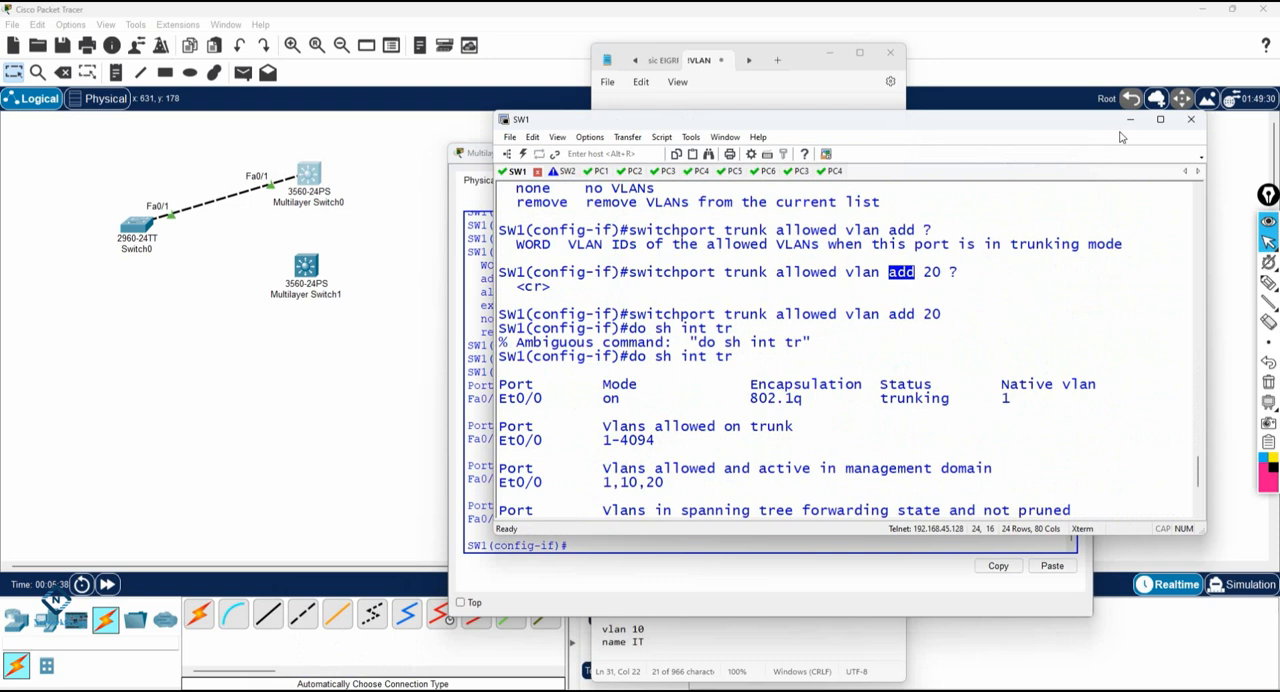
pyautogui.moveTo(924, 280)
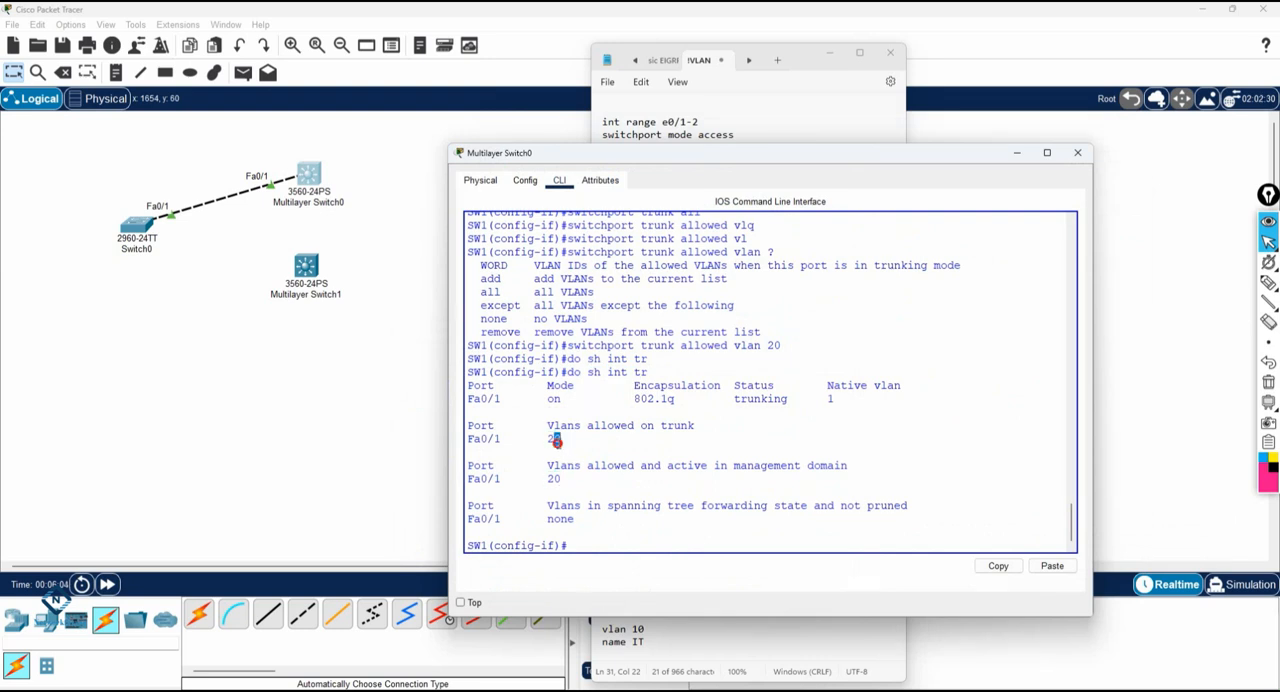
pyautogui.doubleClick(552, 438)
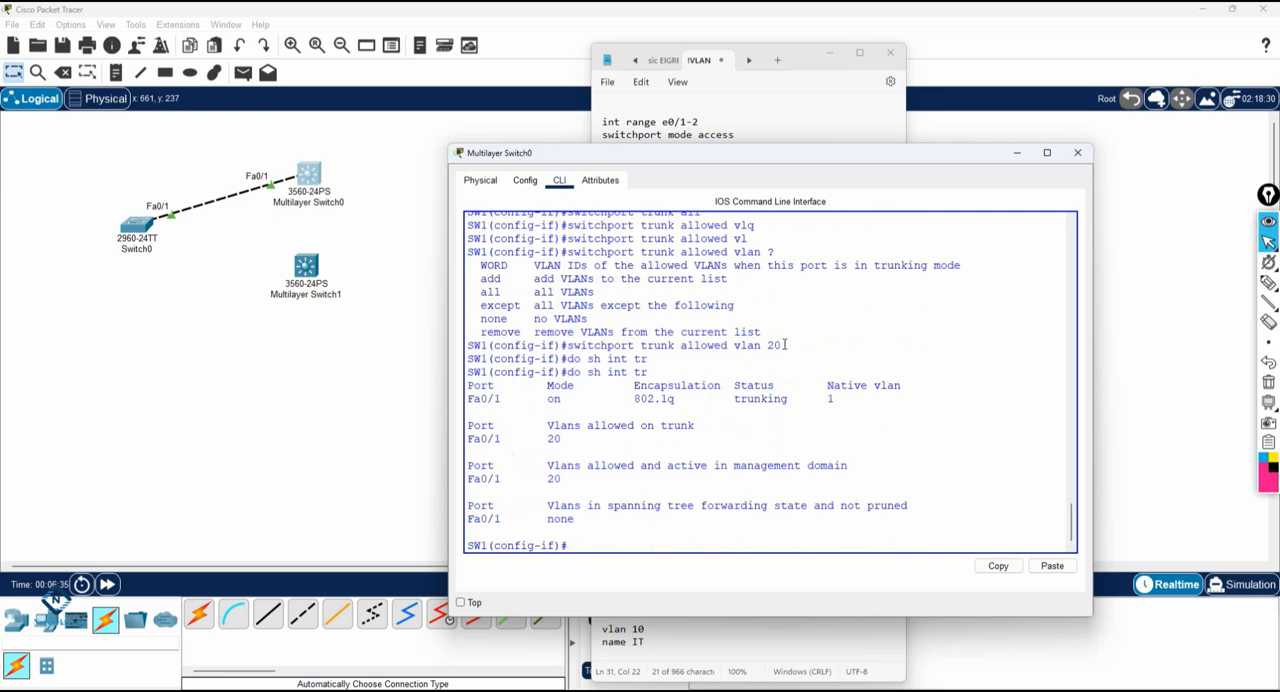
# - Remove the restriction with no switchport trunk allowed vlan 20 and confirm VLANs 1-1005 are allowed
pyautogui.rightClick(600, 358)
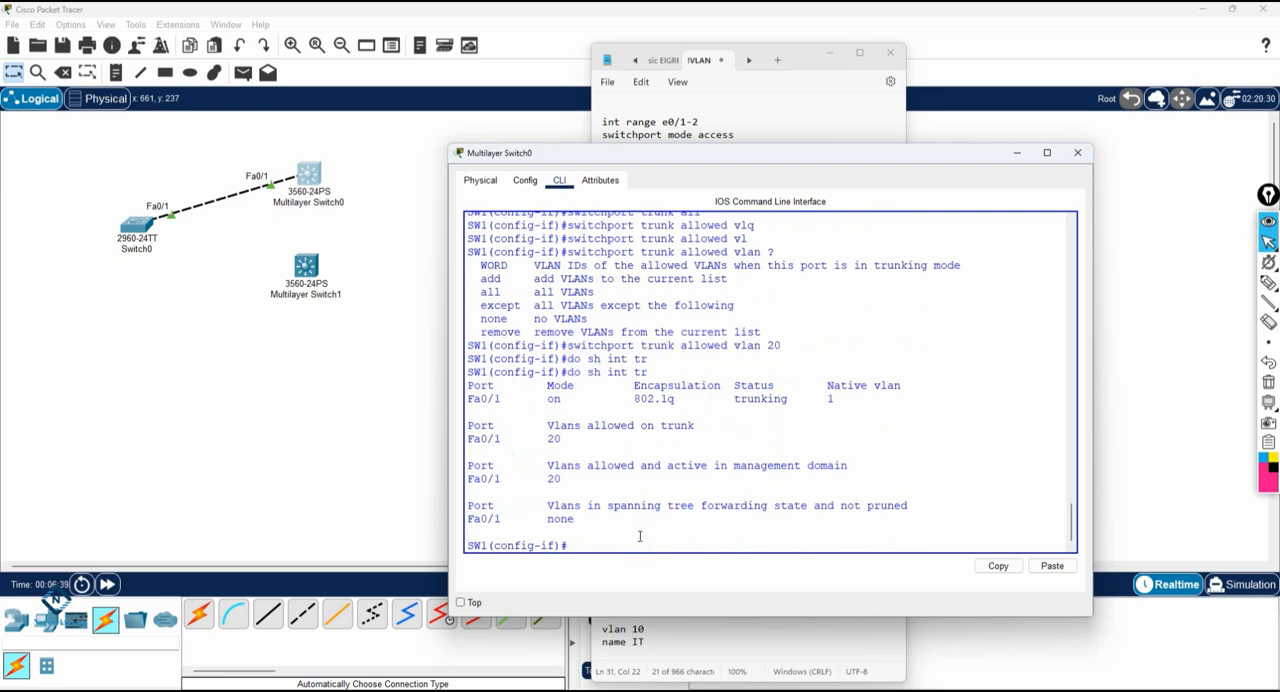
pyautogui.write('no')
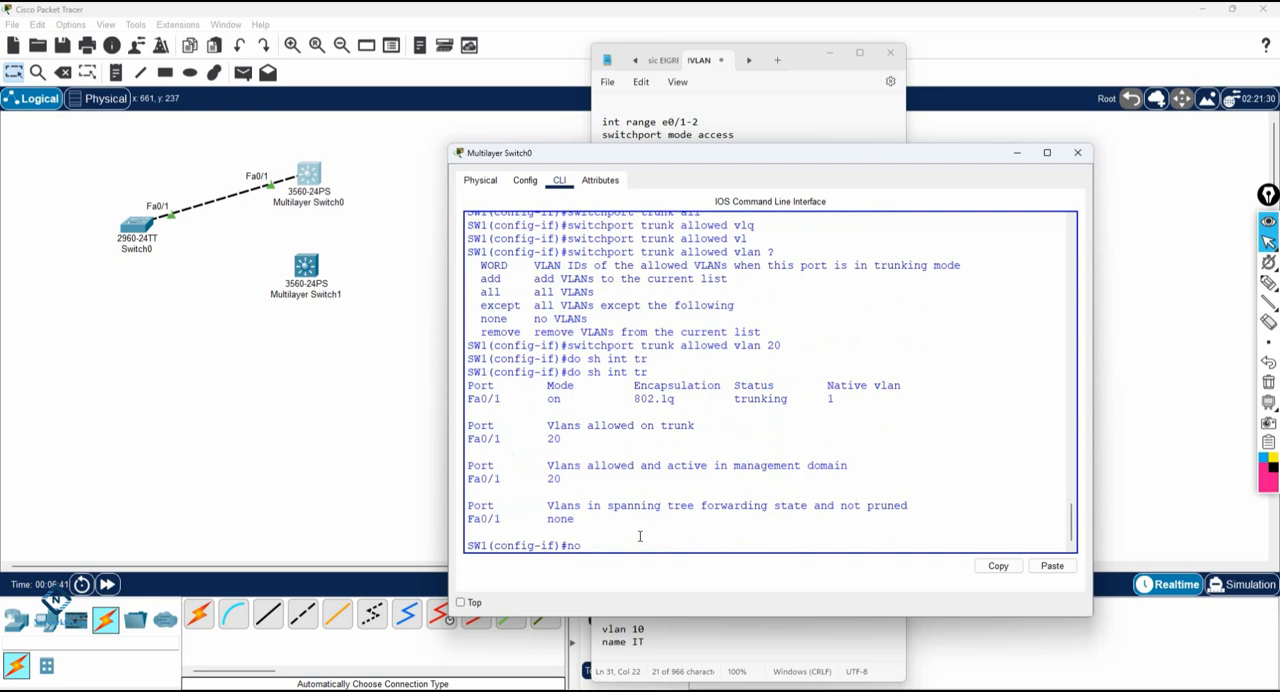
pyautogui.write('switchport trunk allowed vlan 20')
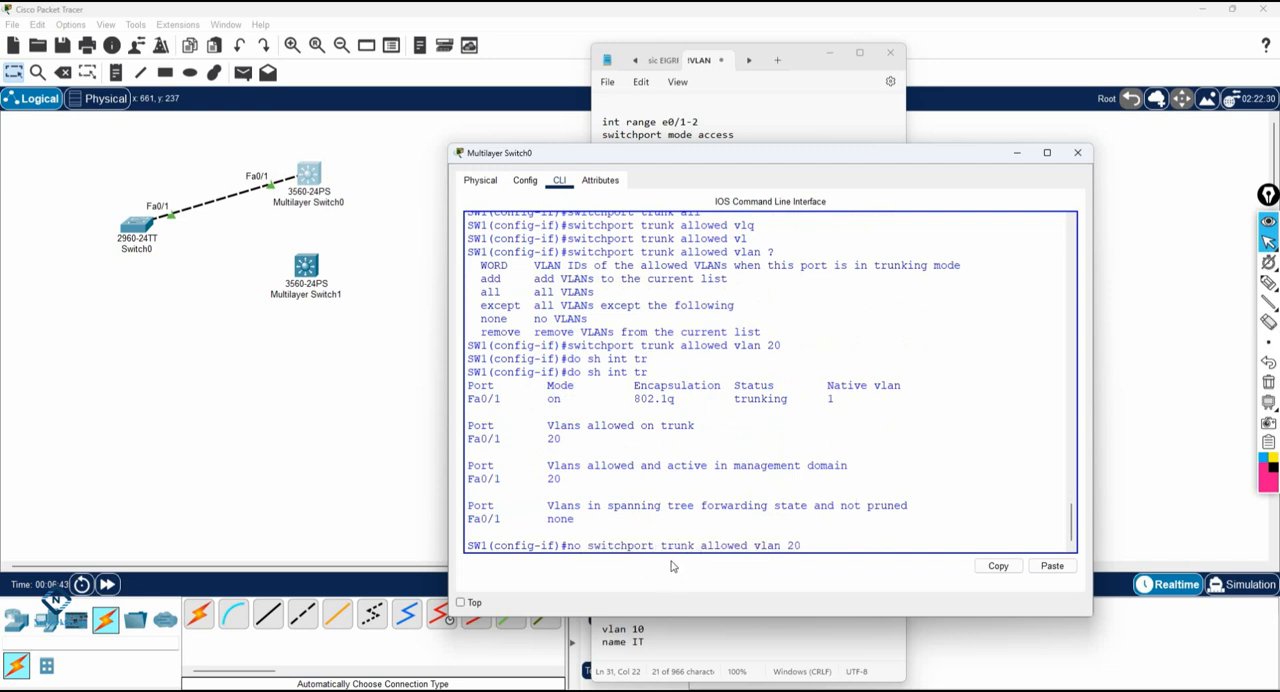
pyautogui.press('enter')
pyautogui.write('do sh int tr')
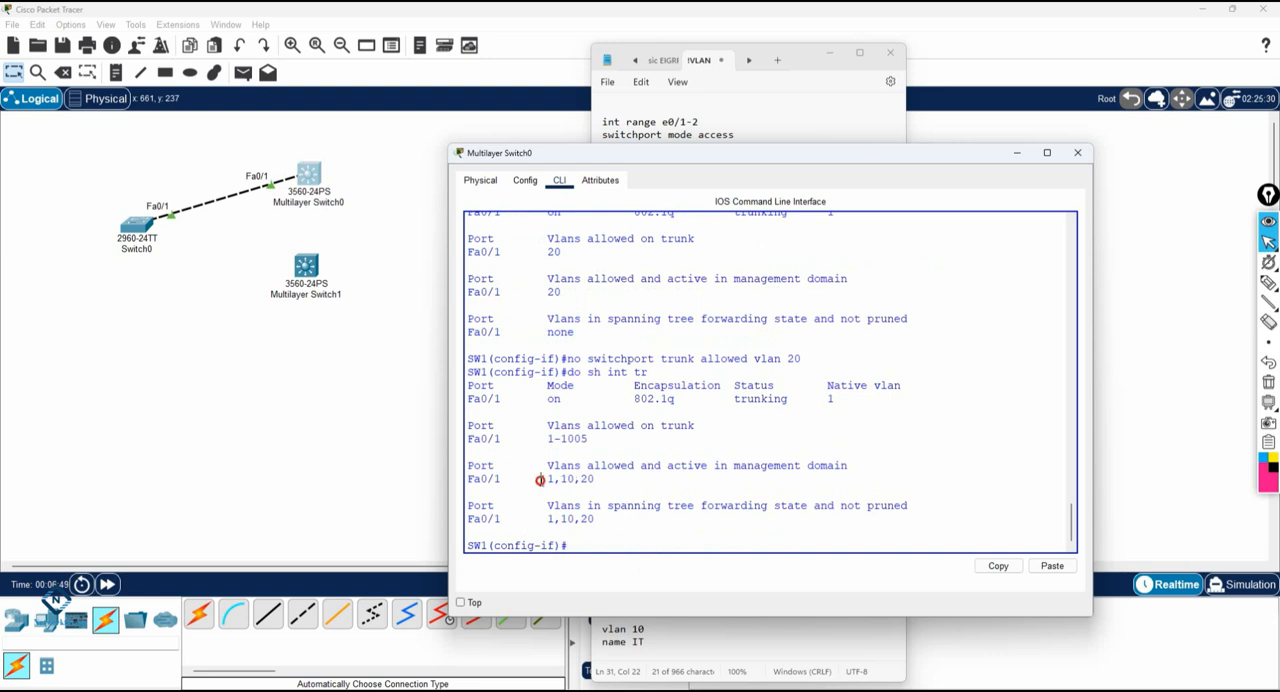
pyautogui.doubleClick(568, 480)
pyautogui.write('do sh int tr')
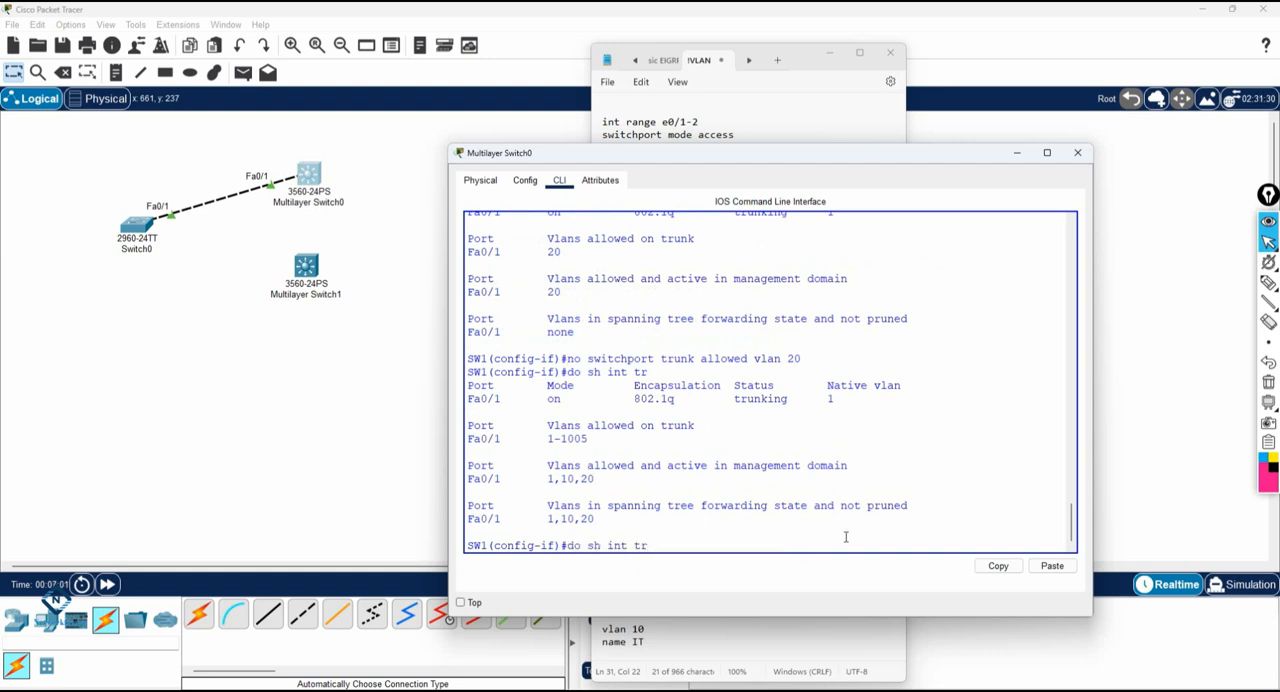
# - Re-apply switchport trunk allowed vlan 20 and verify Fa0/1 carries only VLAN 20
pyautogui.write('switchport trunk allowed vlan 20')
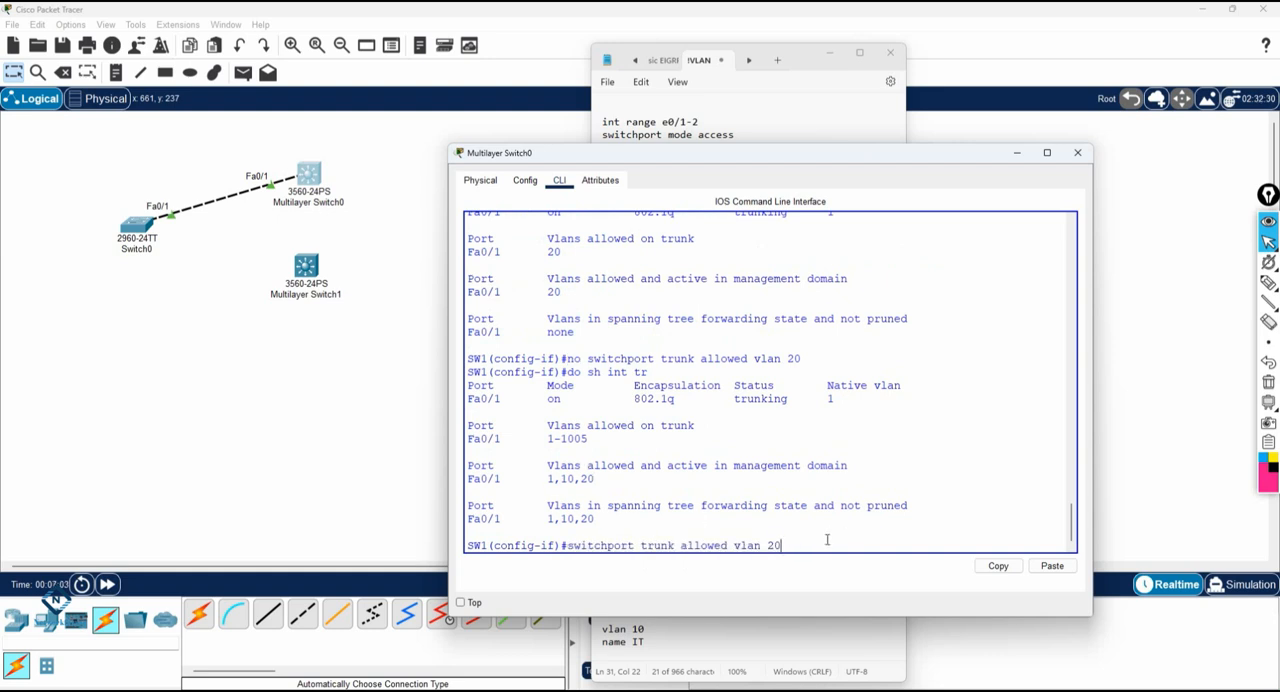
pyautogui.press('enter')
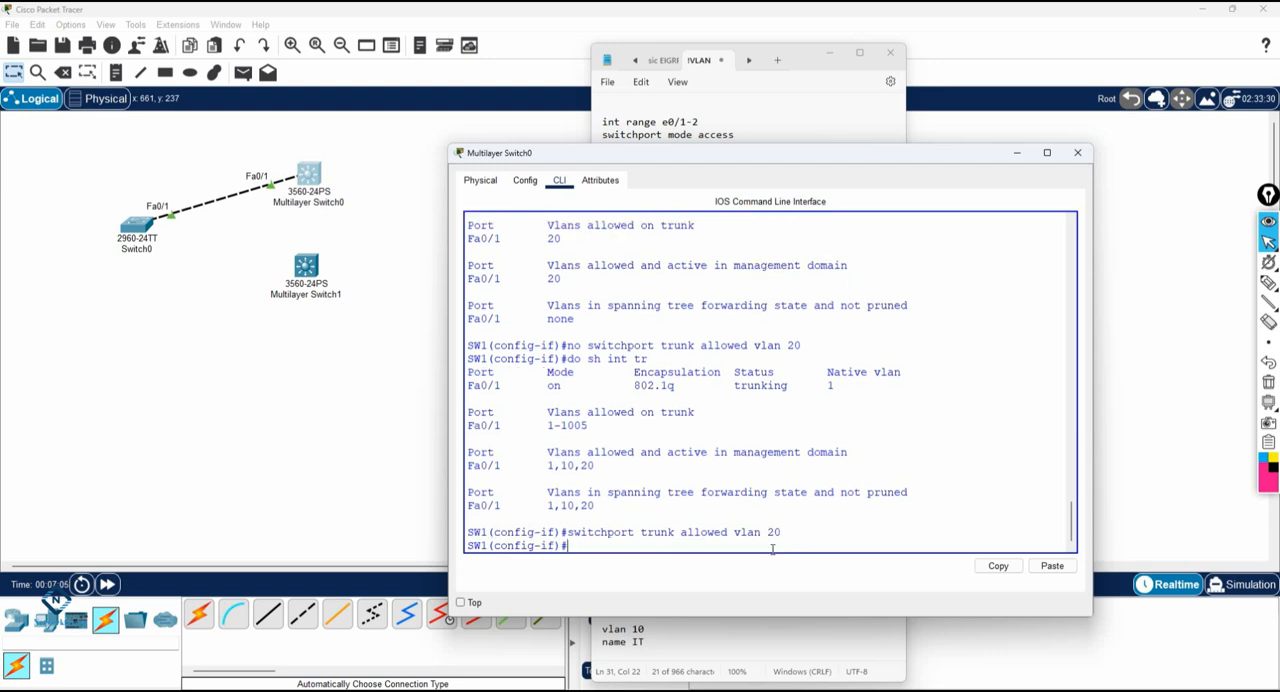
pyautogui.write('do sh int tr')
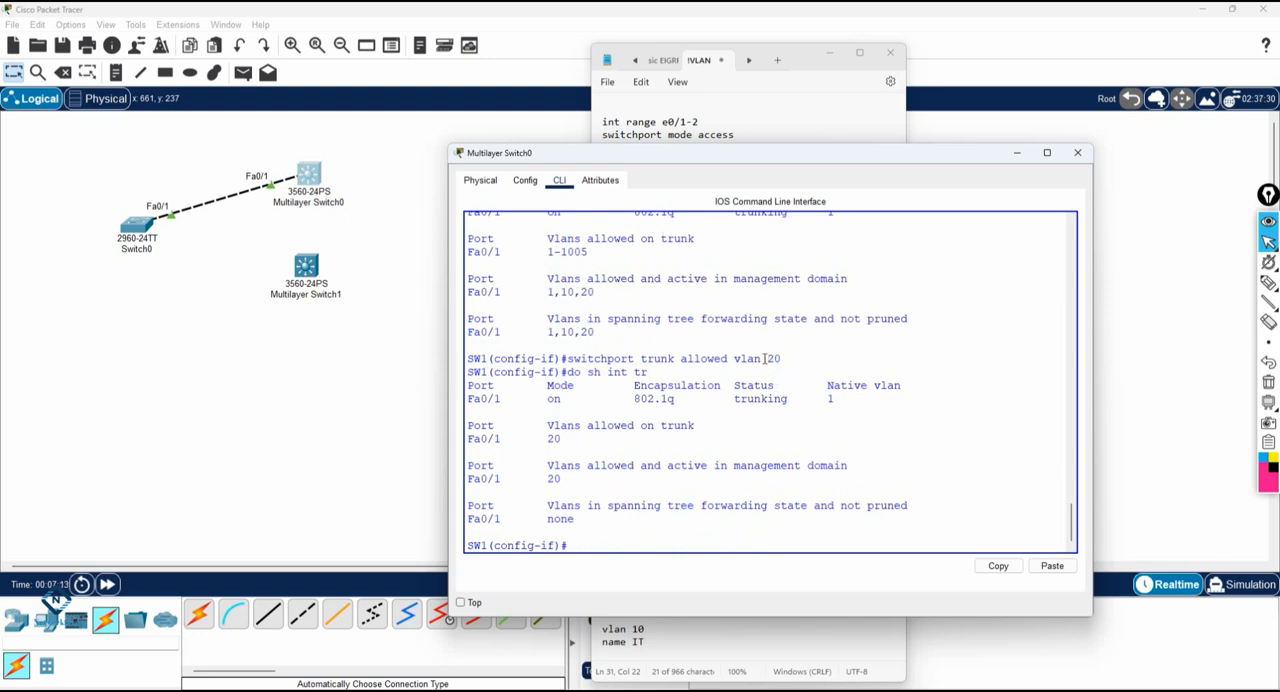
# - Bring the configuration notes document window forward over the topology
pyautogui.doubleClick(772, 358)
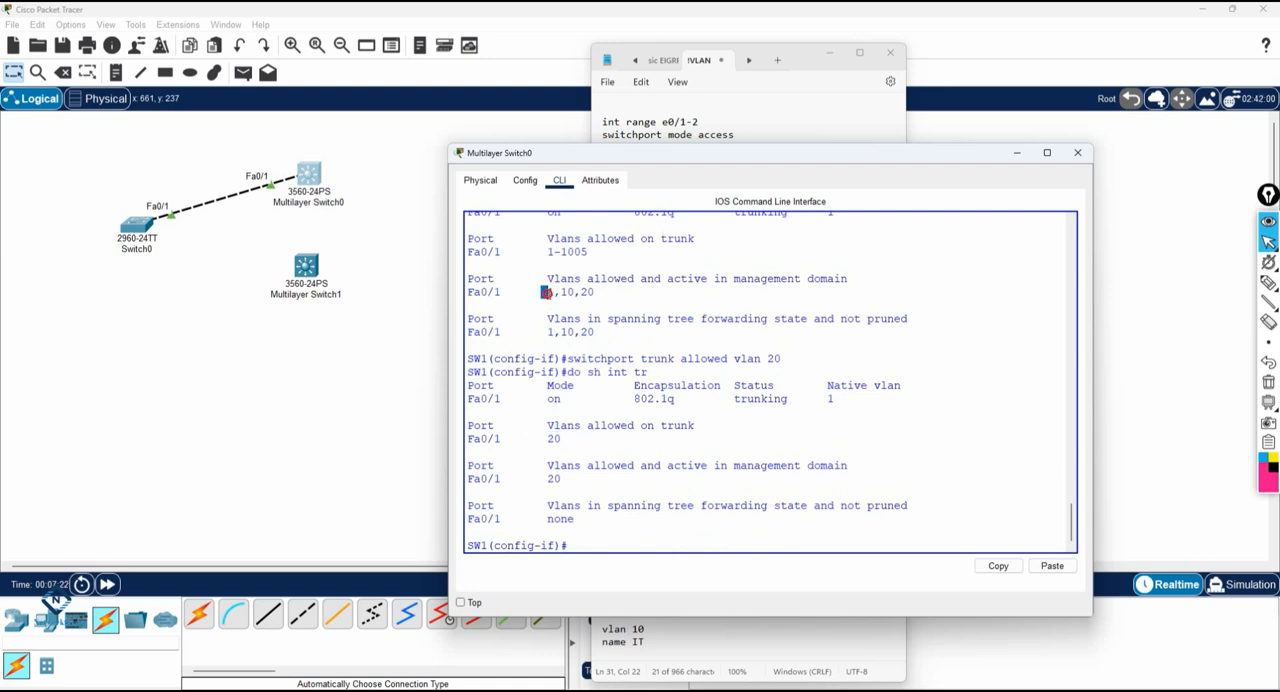
pyautogui.moveTo(544, 292); pyautogui.dragTo(576, 292)
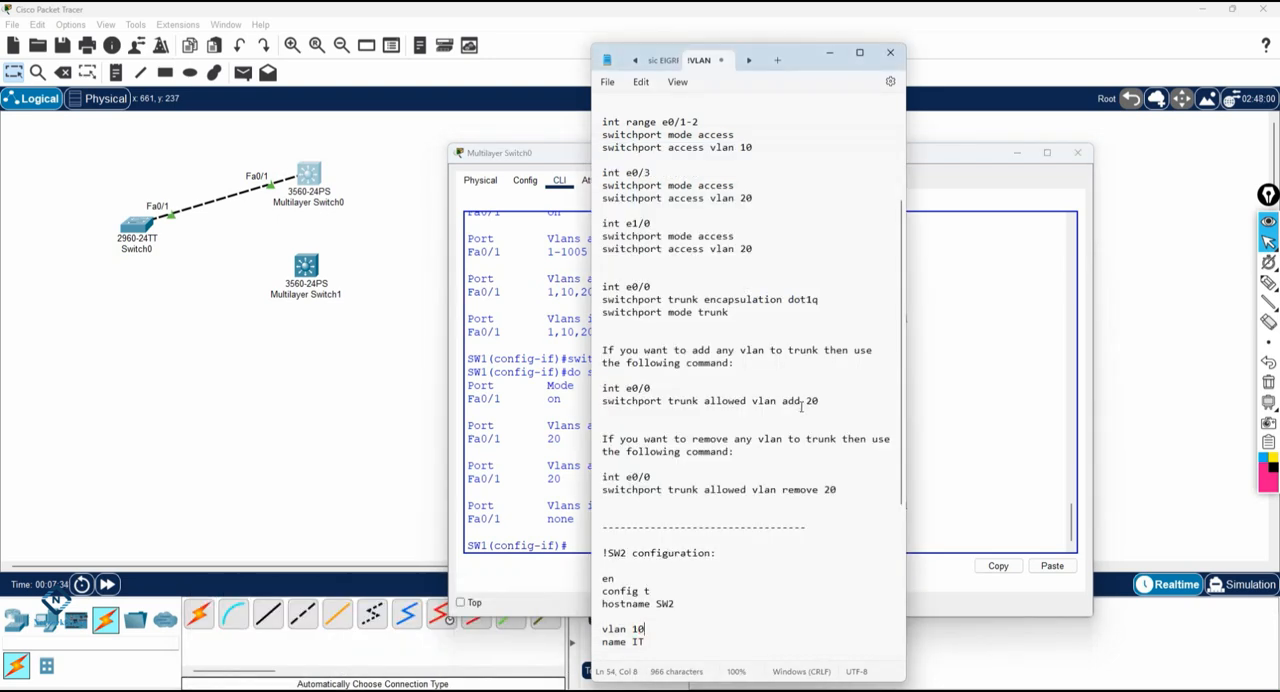
pyautogui.doubleClick(788, 400)
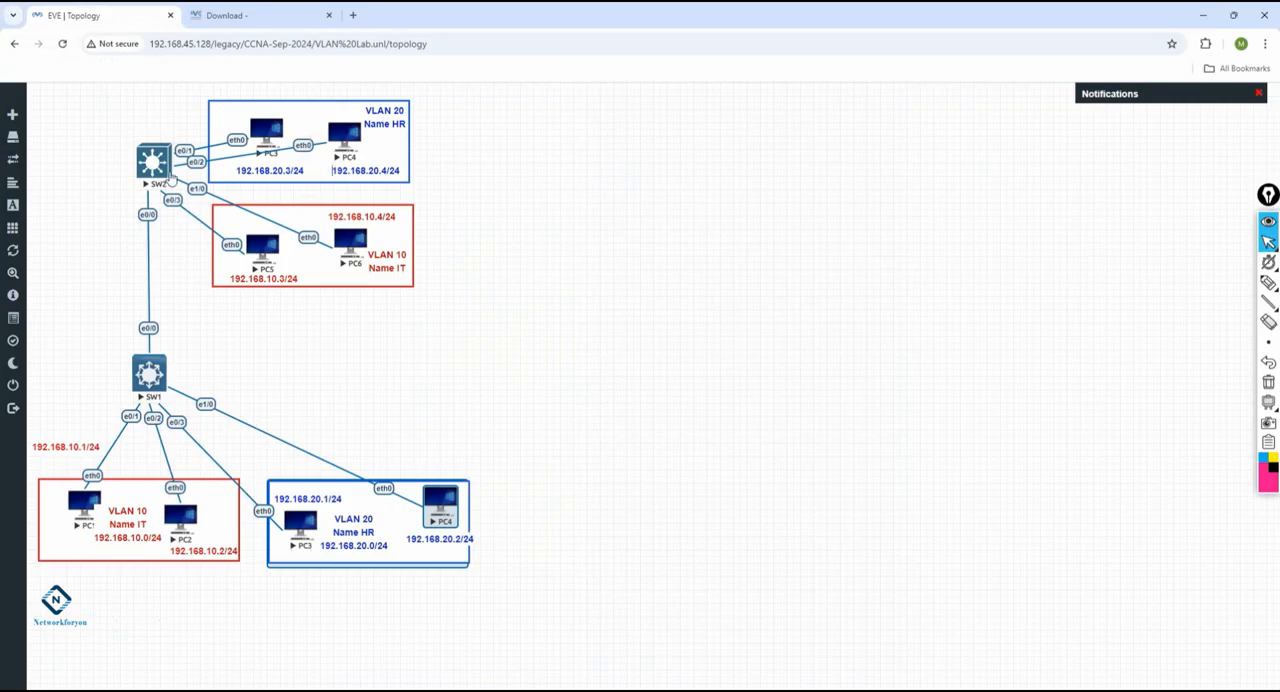
pyautogui.moveTo(260, 440)
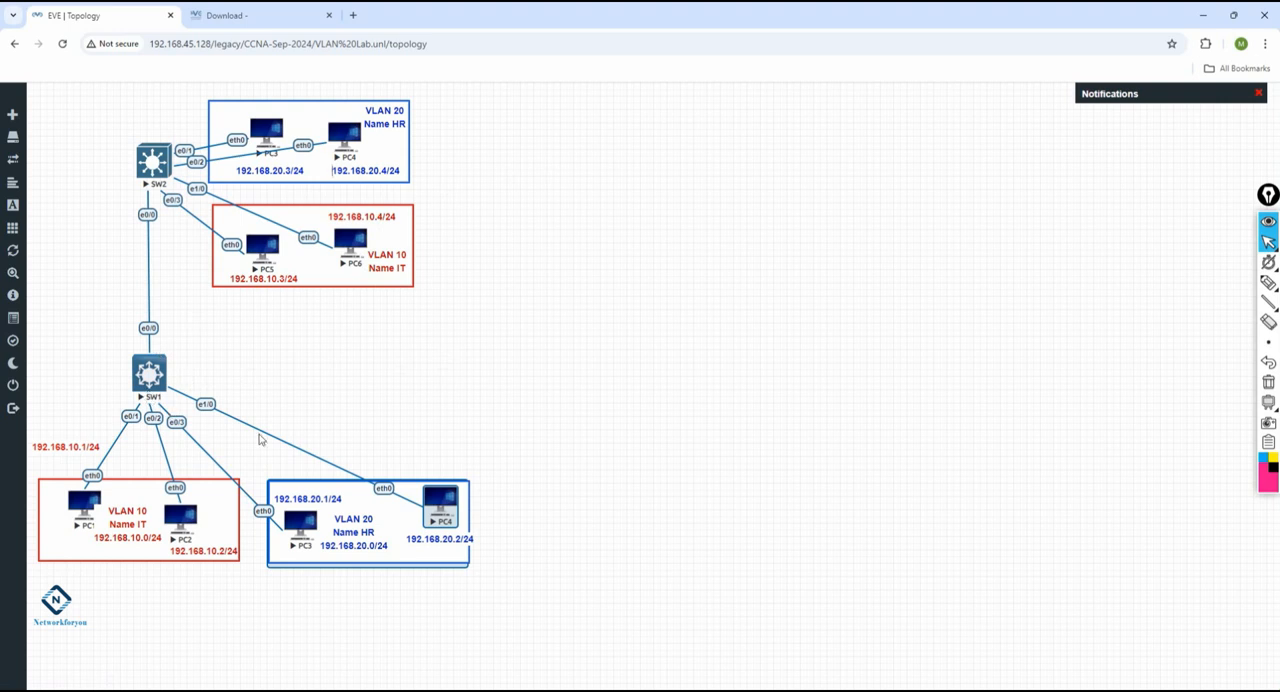
pyautogui.moveTo(258, 368)
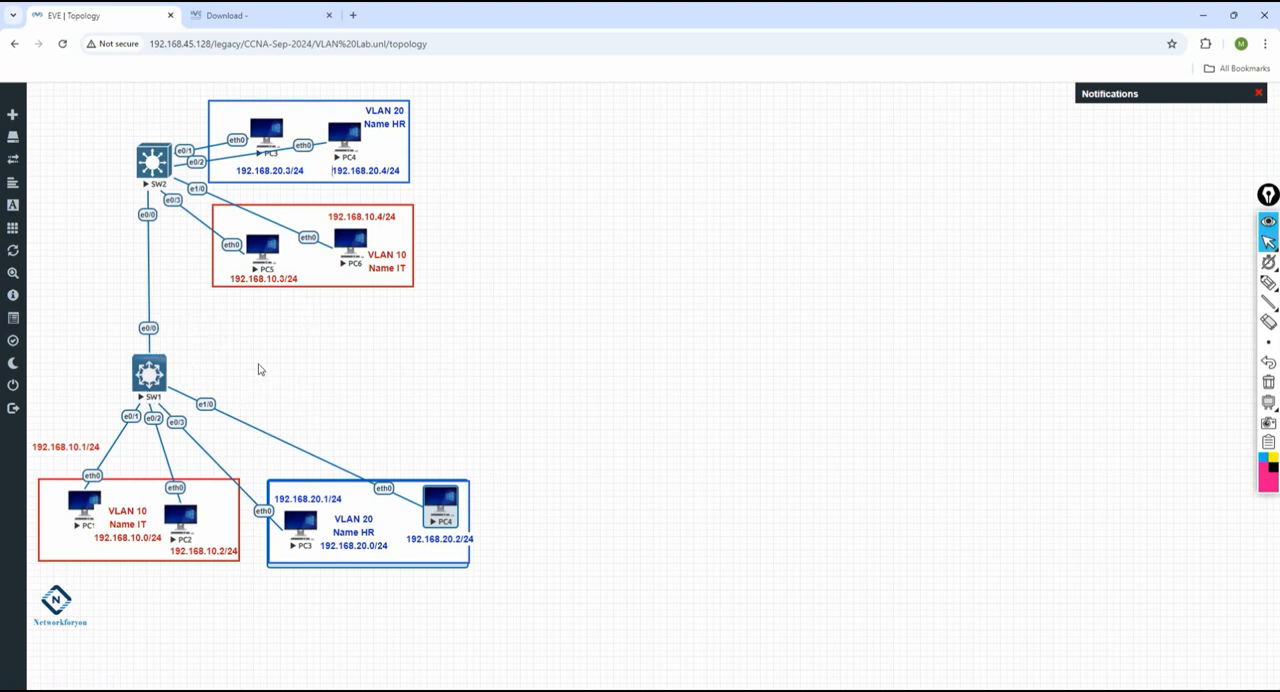
pyautogui.moveTo(136, 468)
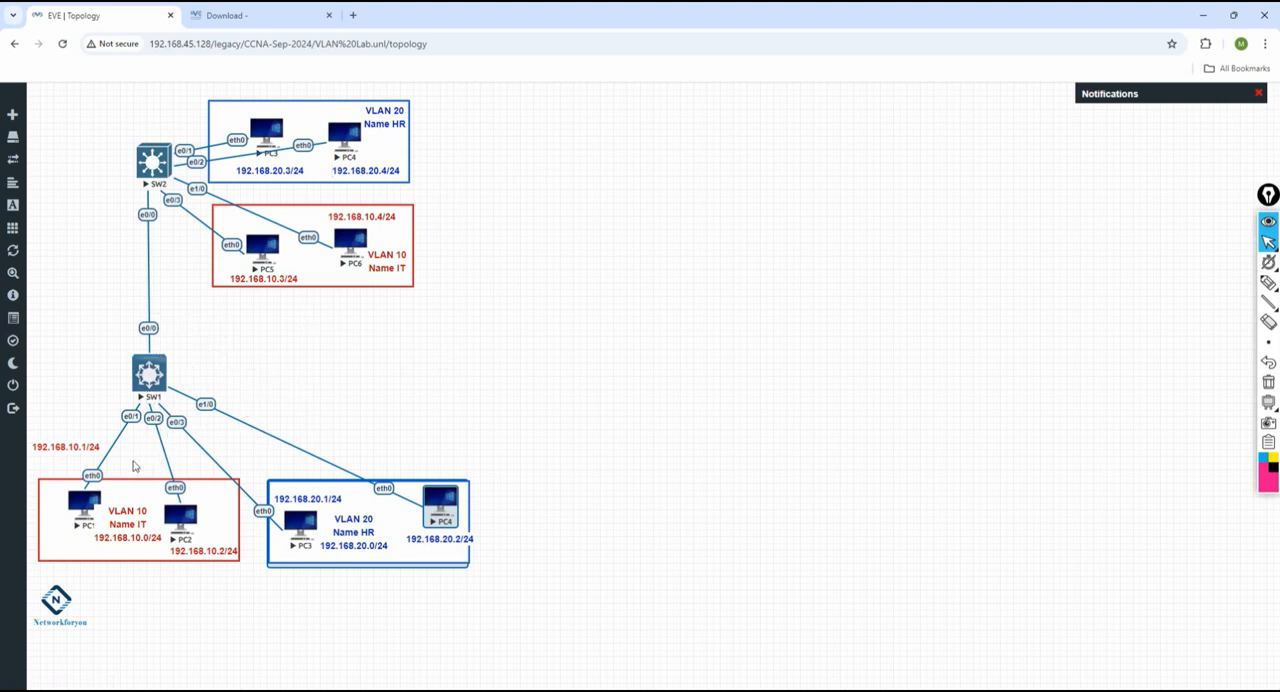
pyautogui.moveTo(362, 370)
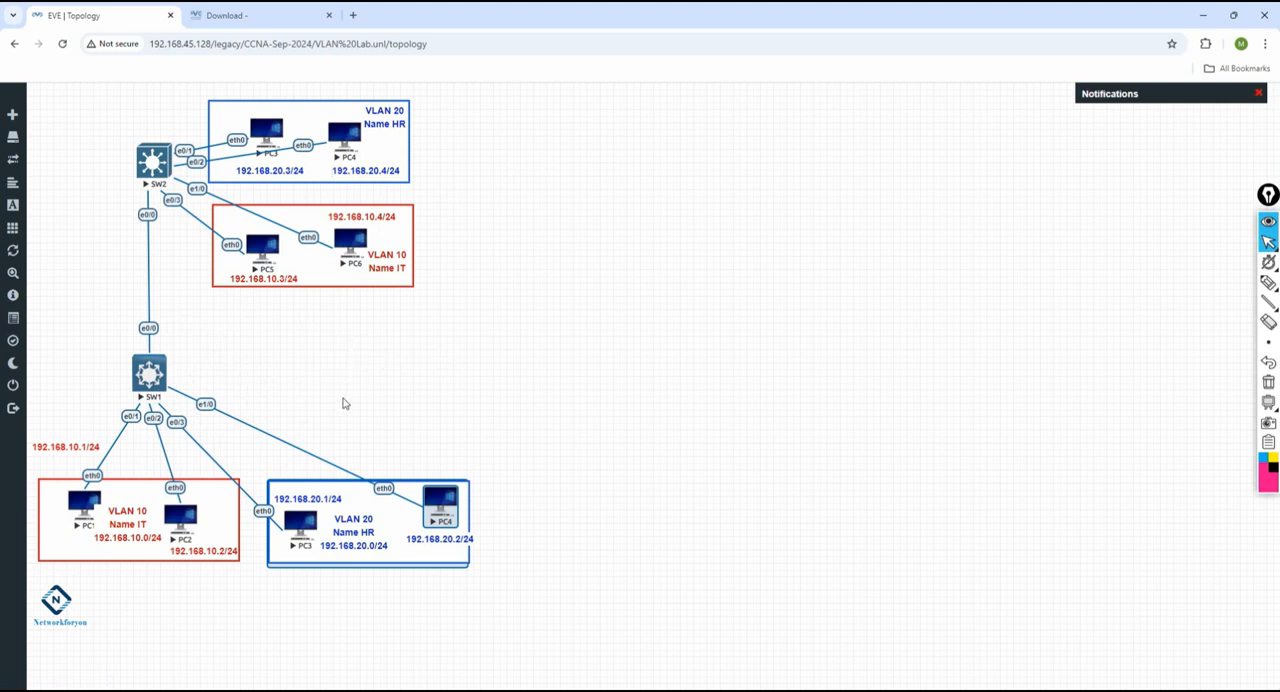
pyautogui.moveTo(342, 408)
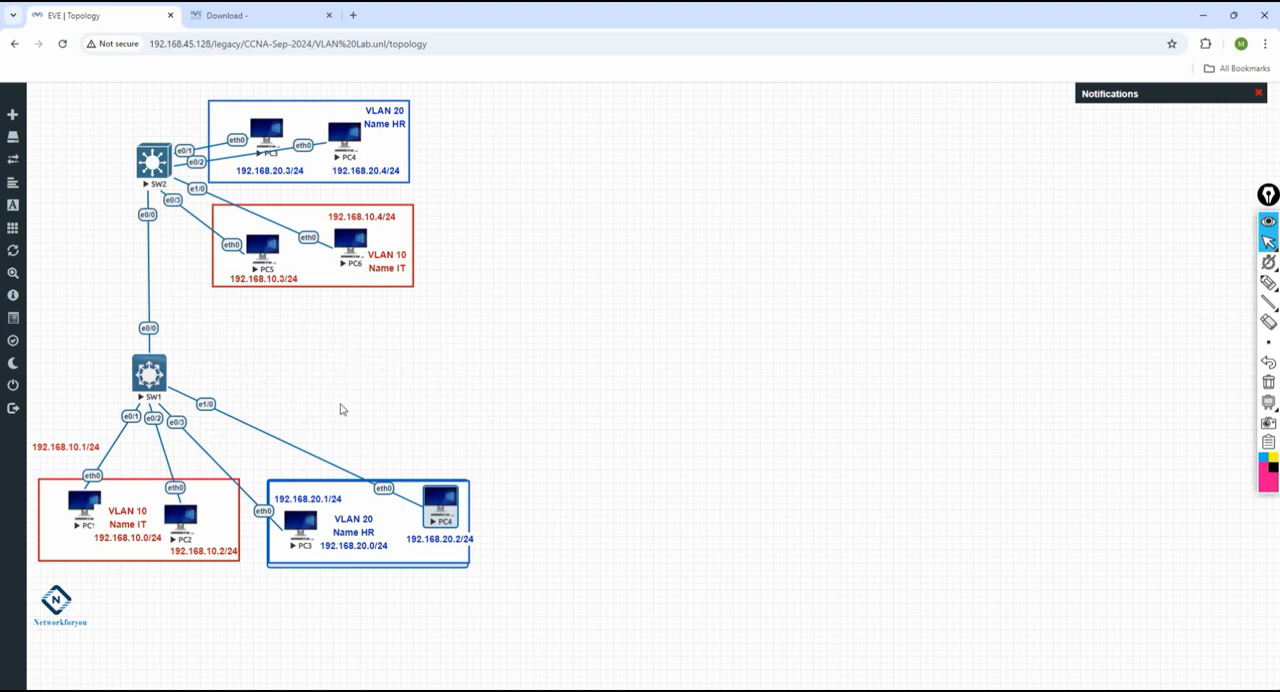
pyautogui.moveTo(492, 372)
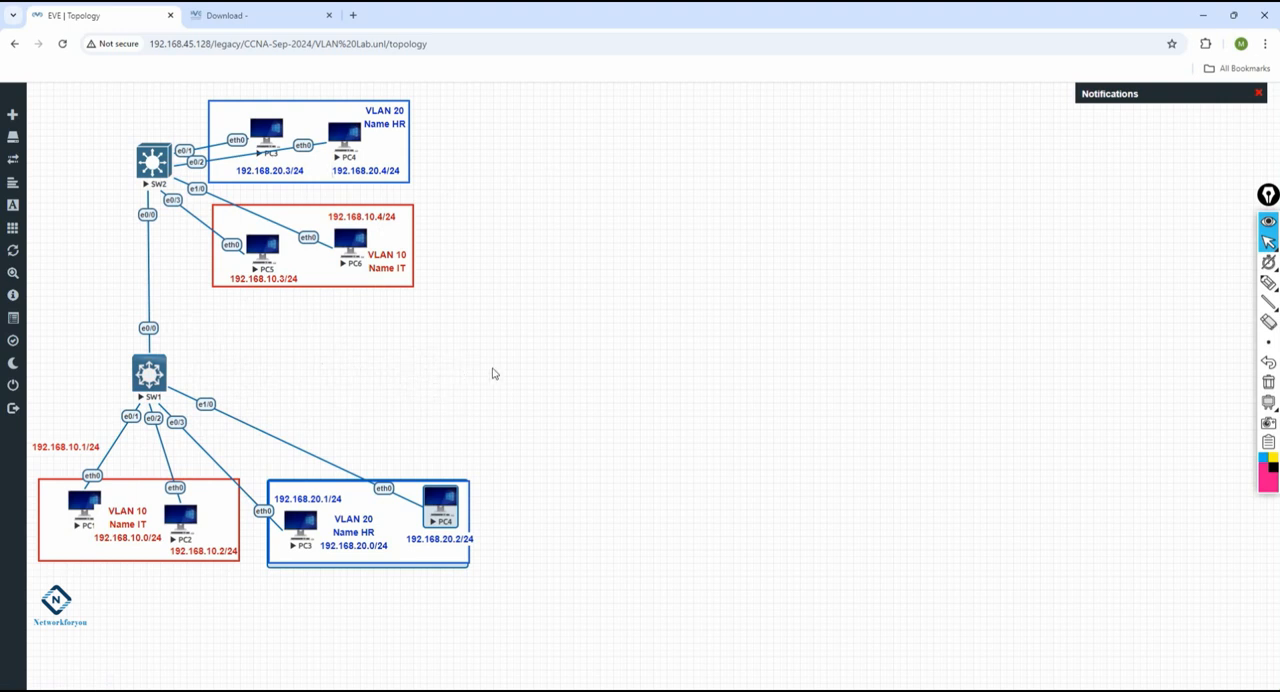
pyautogui.moveTo(196, 224)
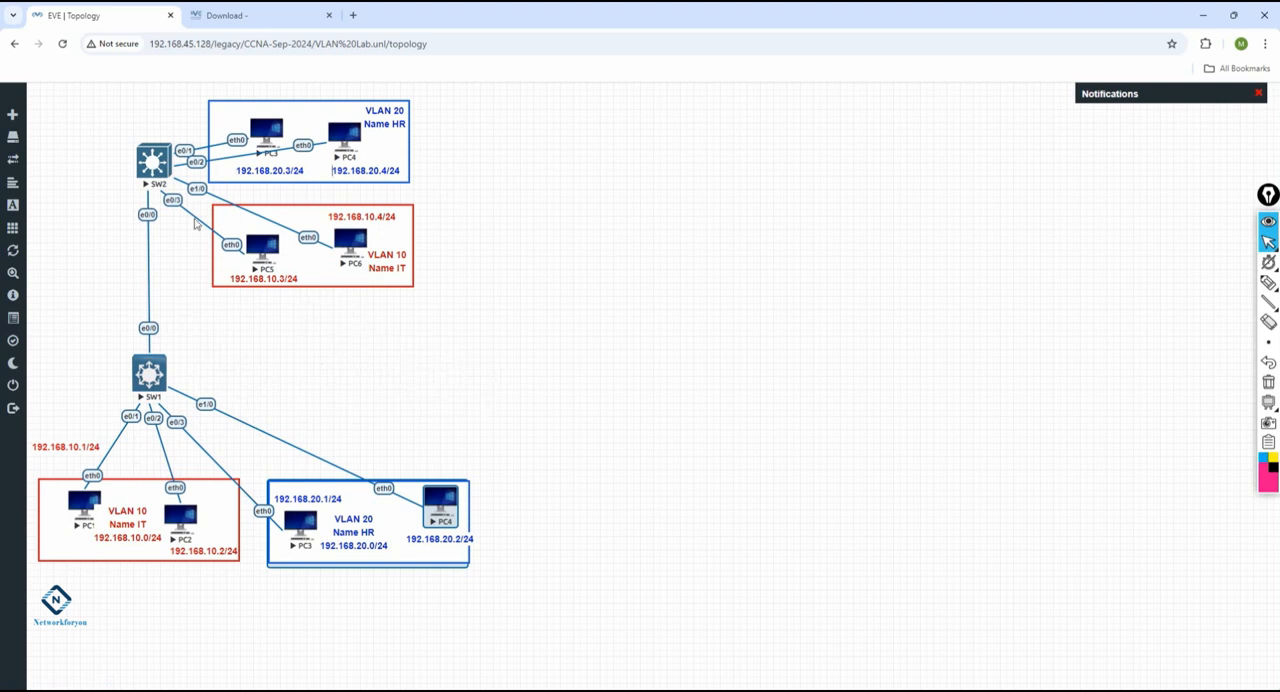
pyautogui.moveTo(656, 616)
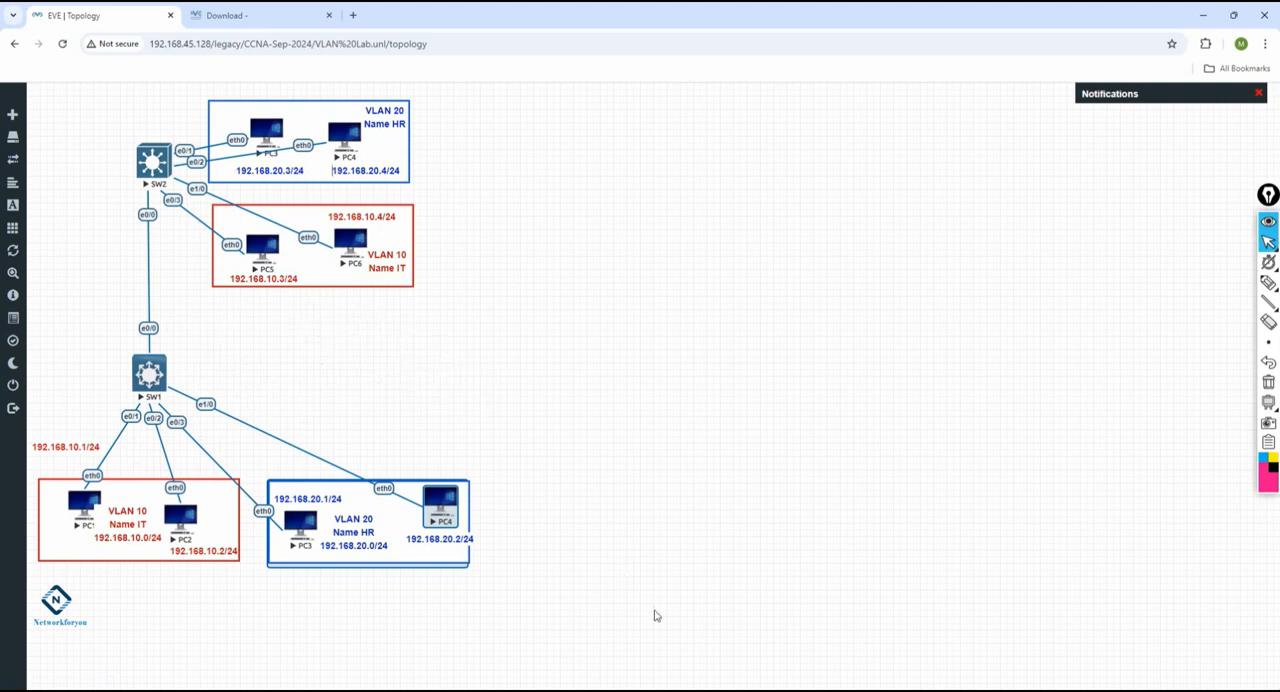